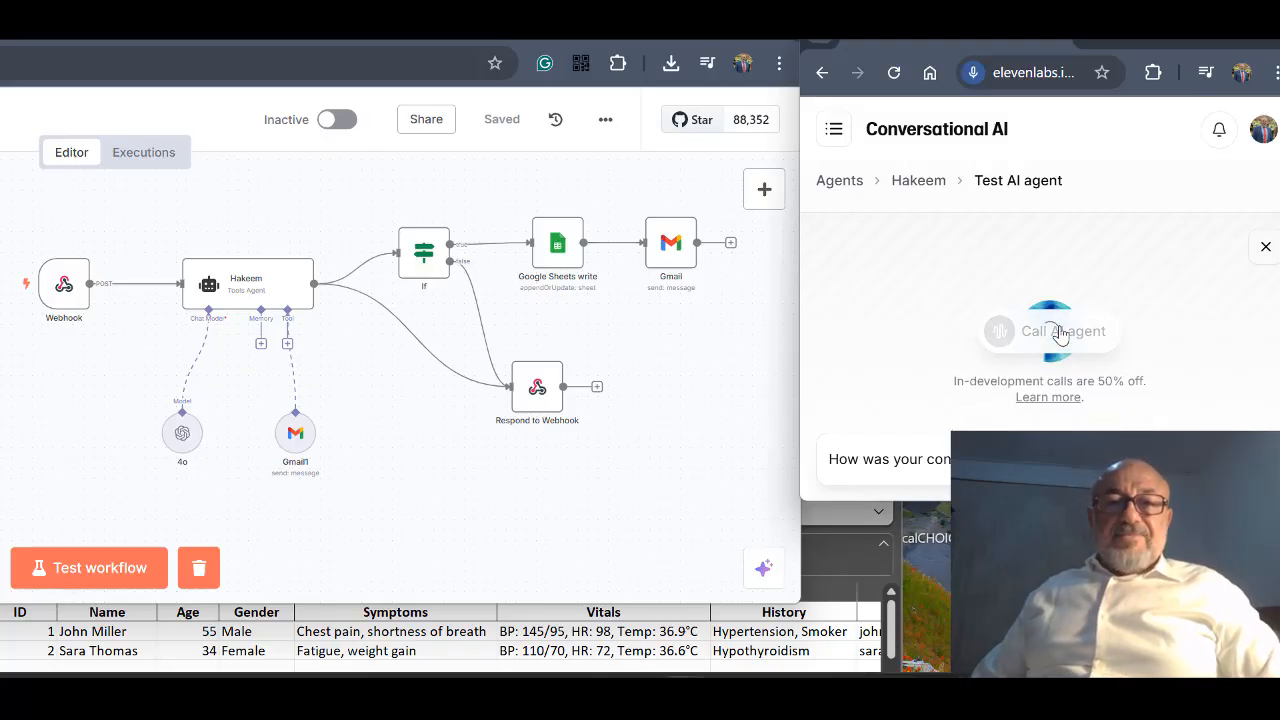
# Start a live voice call with the Hakeem agent in ElevenLabs Conversational AI
pyautogui.click(1048, 332)
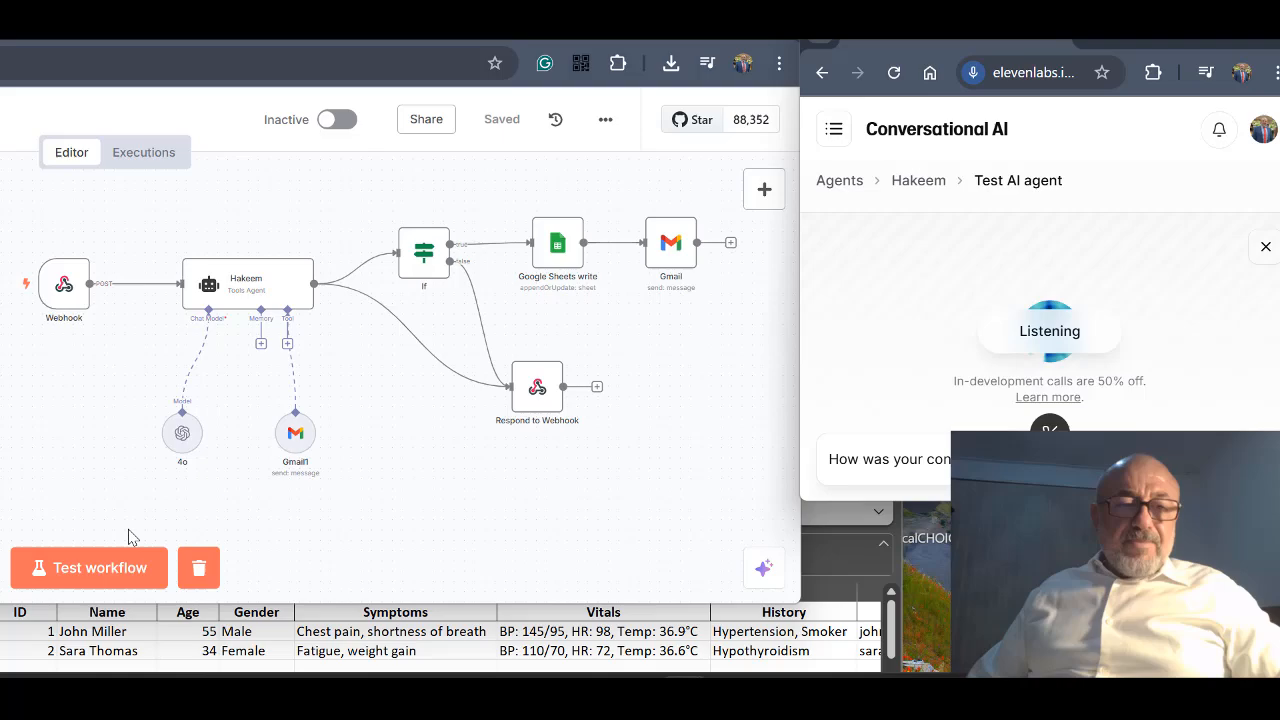
# Run the patient-assistant workflow in test mode, leaving the Webhook node waiting for a trigger
pyautogui.click(88, 568)
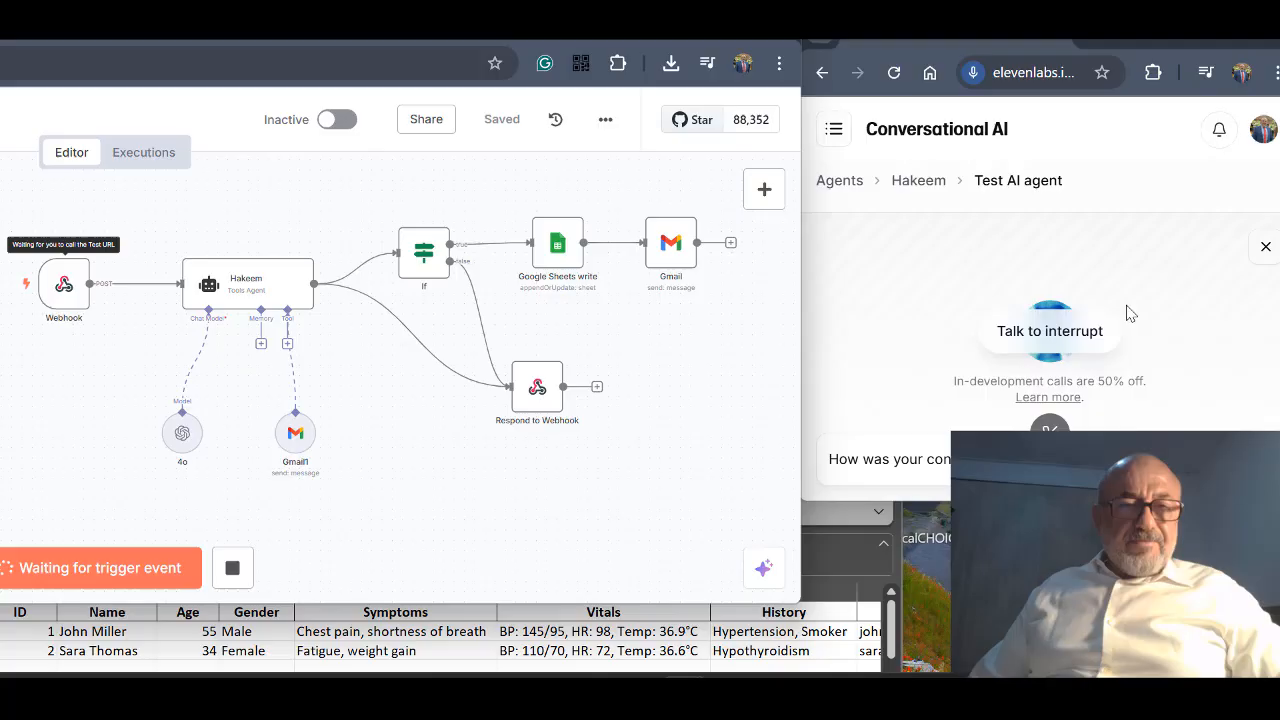
pyautogui.moveTo(660, 416)
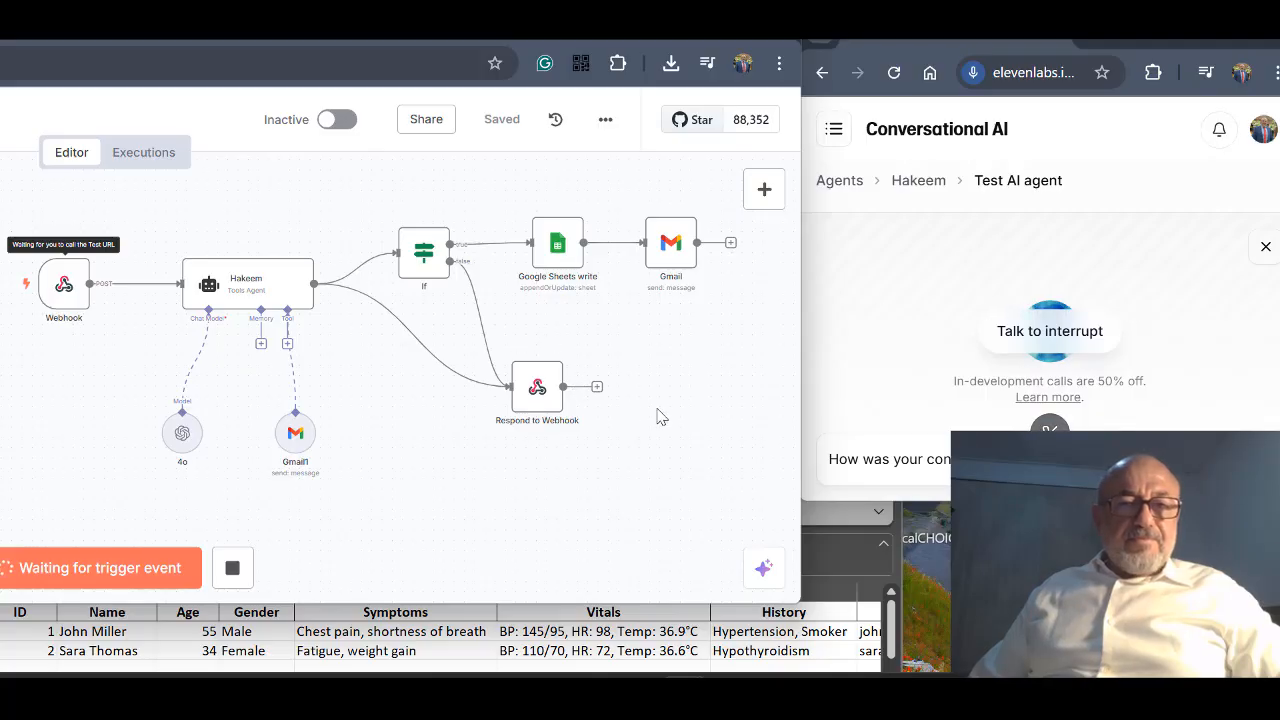